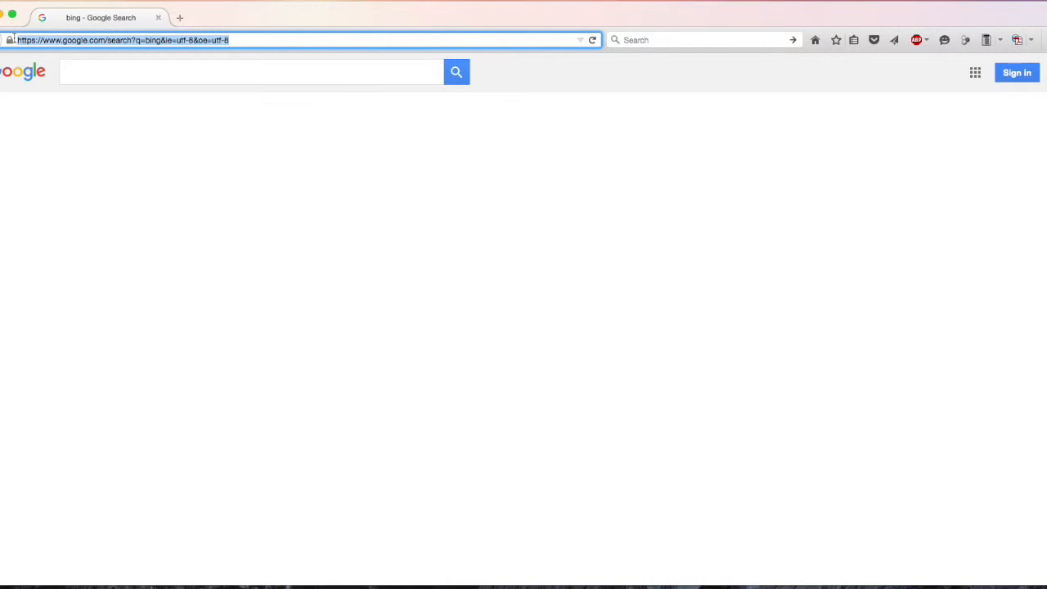
- Sign in to Apple Deployment Programs at deploy.apple.com
{"action": "type", "text": "deploy.apple.com/"}
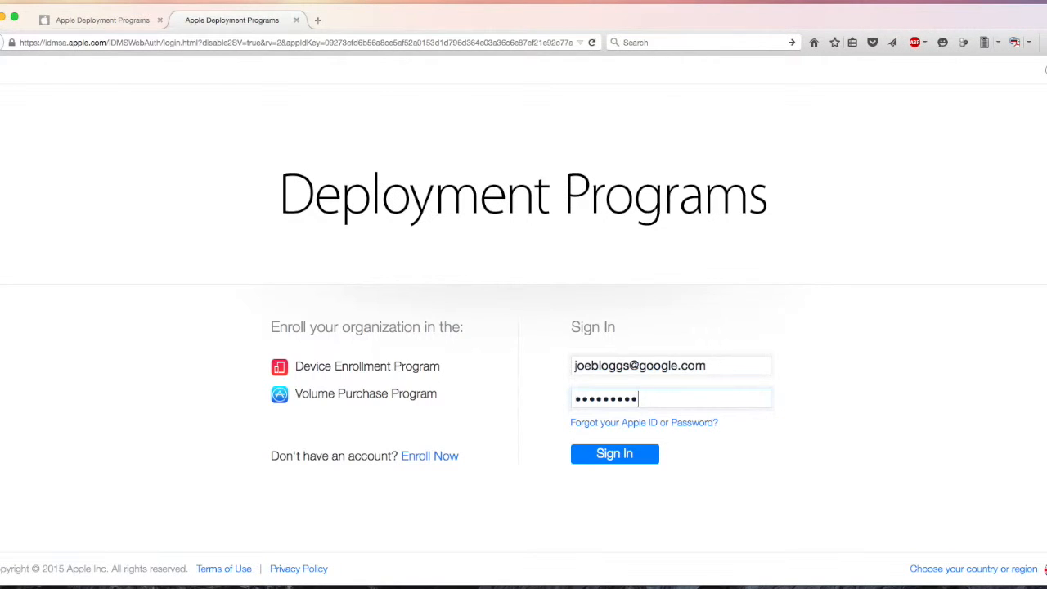
{"action": "left_click", "coordinate": [614, 453]}
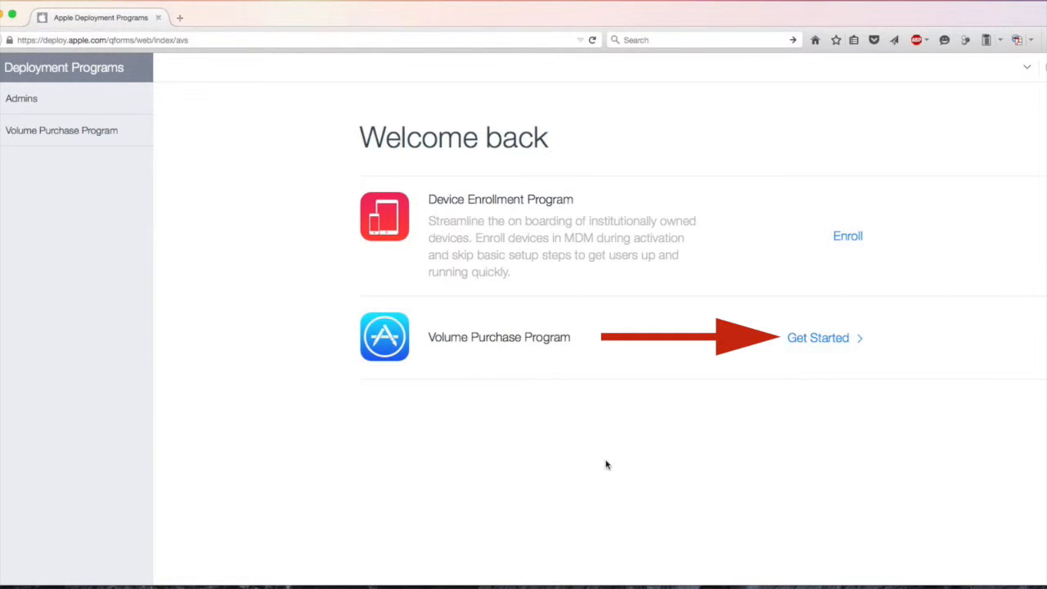
- Start the Volume Purchase Program and sign in to its purchase store
{"action": "left_click", "coordinate": [819, 338]}
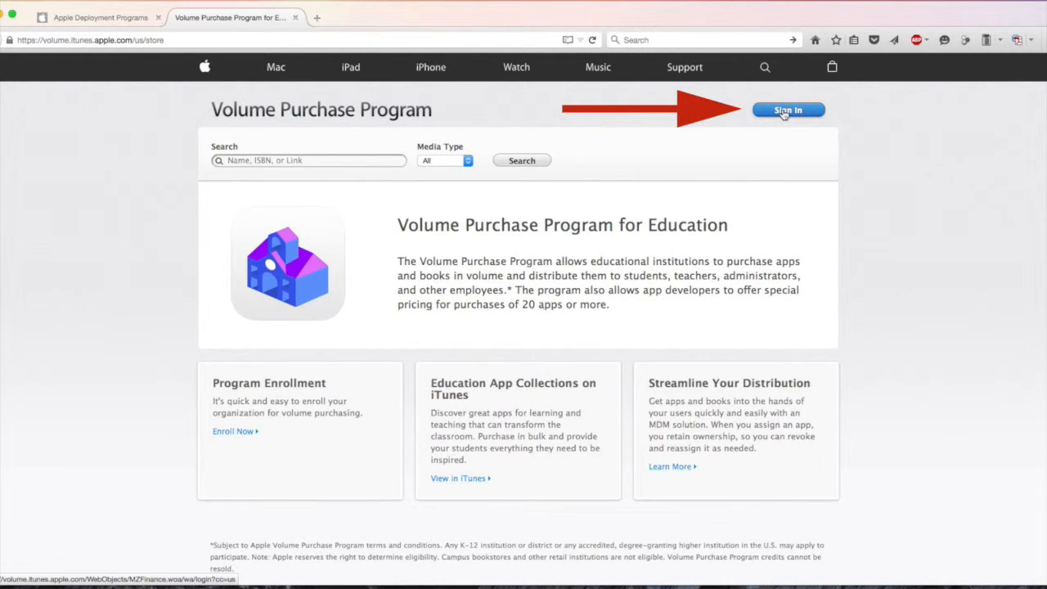
{"action": "left_click", "coordinate": [788, 110]}
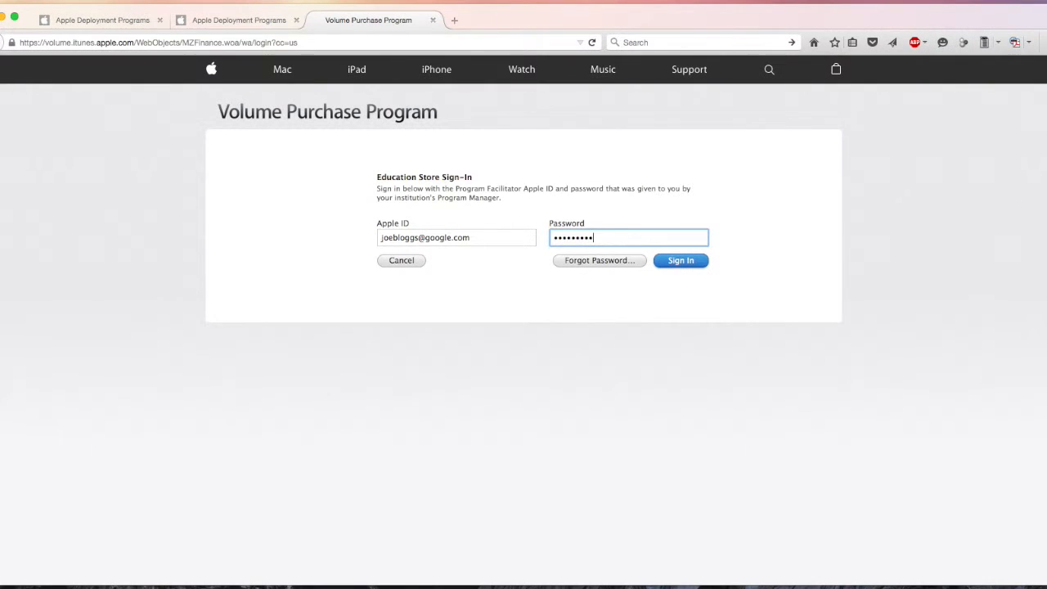
{"action": "left_click", "coordinate": [680, 260]}
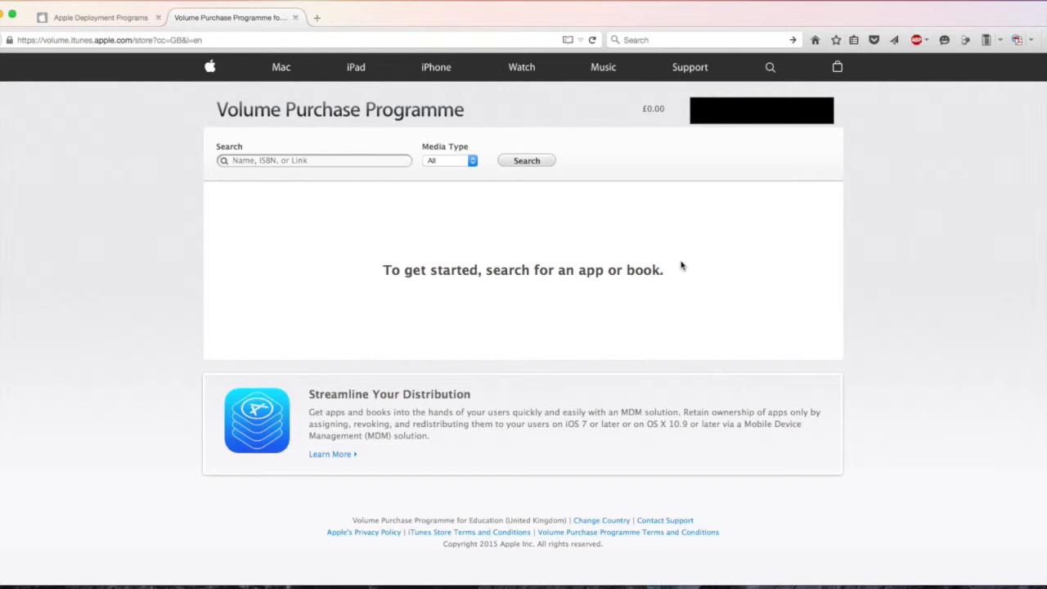
- Search iOS apps for 'comic life' and open the Comic Life purchase details
{"action": "type", "text": "comic life"}
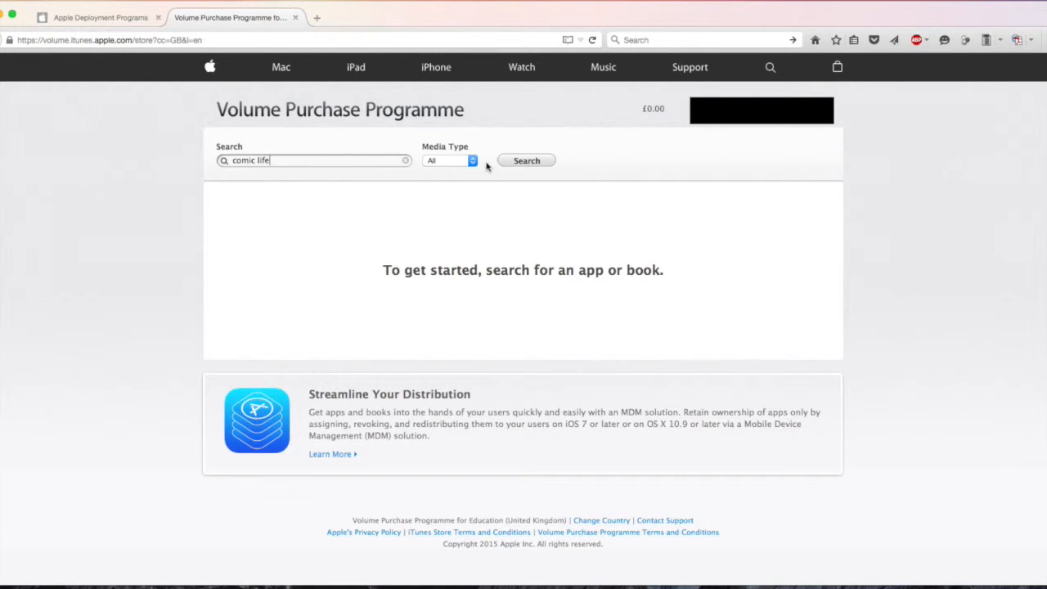
{"action": "left_click", "coordinate": [448, 160]}
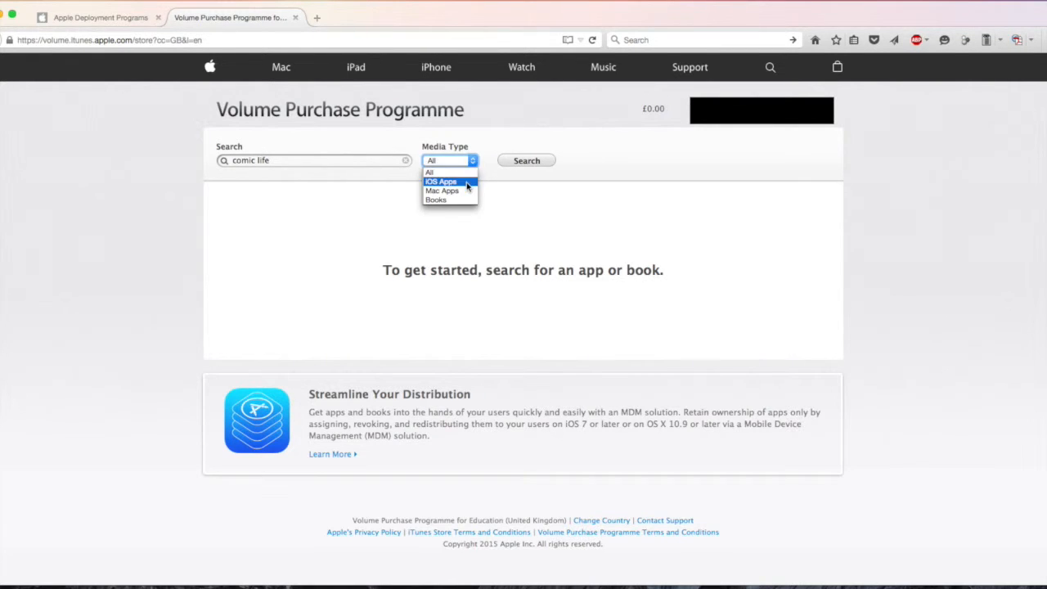
{"action": "left_click", "coordinate": [442, 181]}
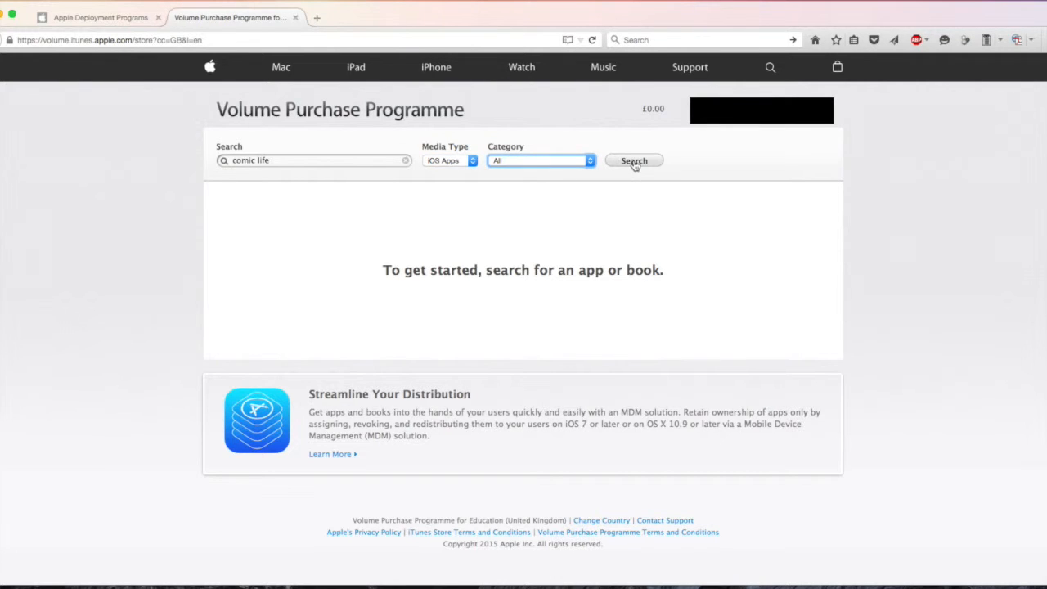
{"action": "left_click", "coordinate": [634, 161]}
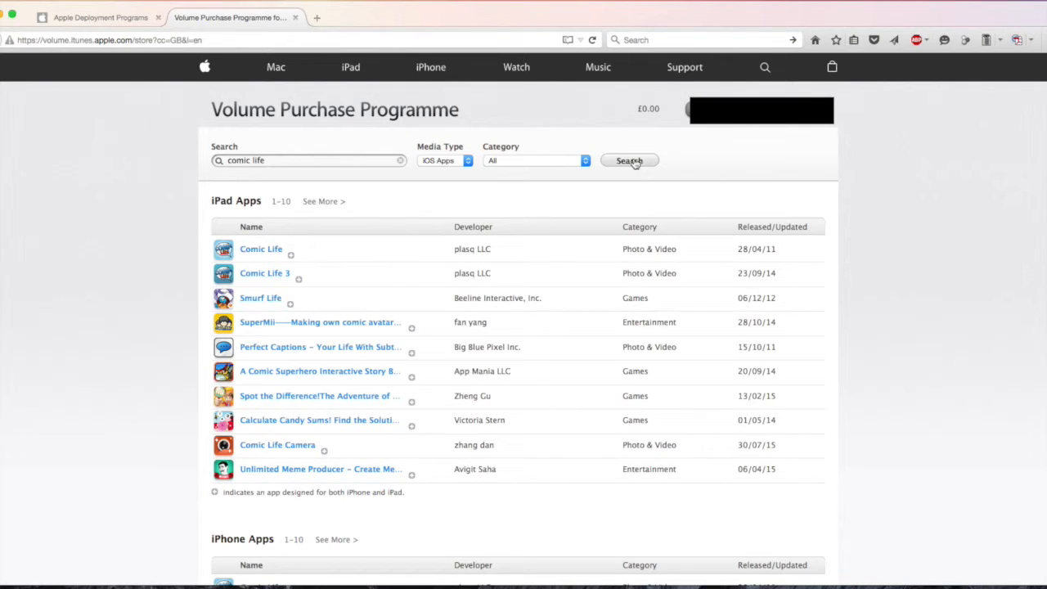
{"action": "mouse_move", "coordinate": [262, 249]}
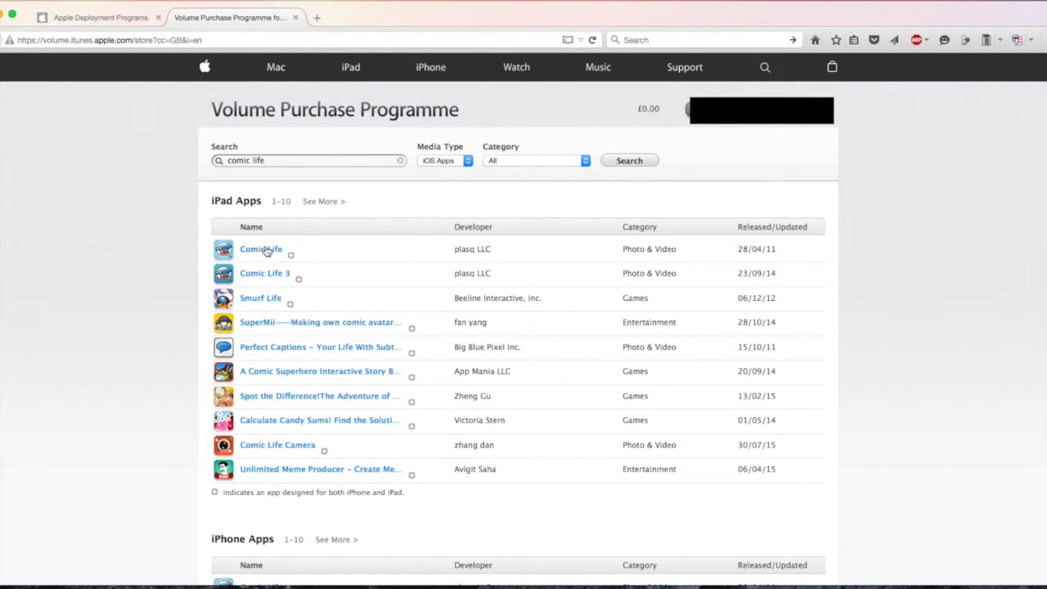
{"action": "left_click", "coordinate": [260, 248]}
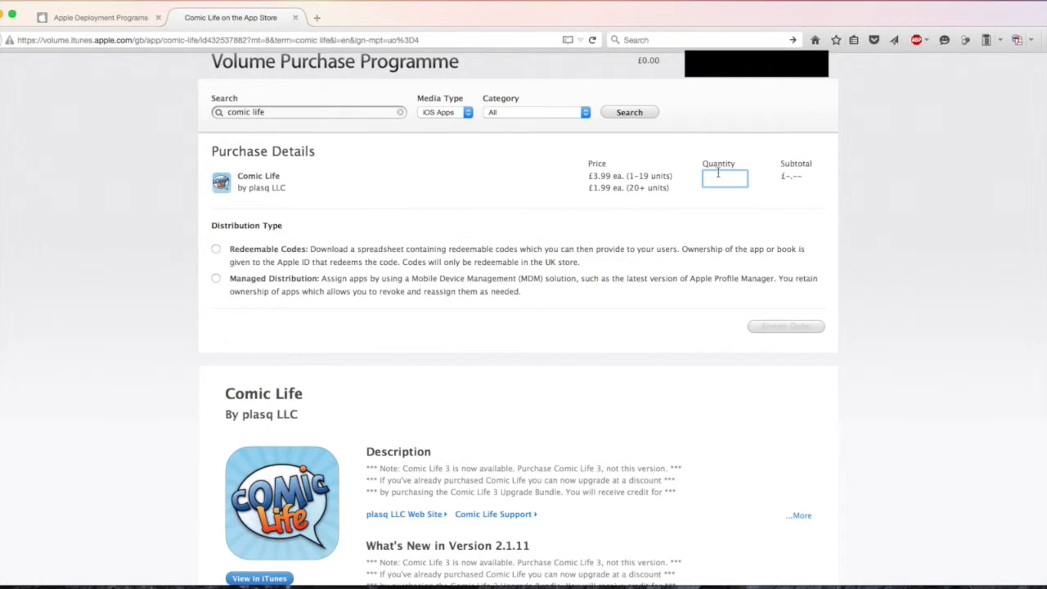
- Review and place an order for 30 Comic Life licences as redeemable codes
{"action": "type", "text": "30"}
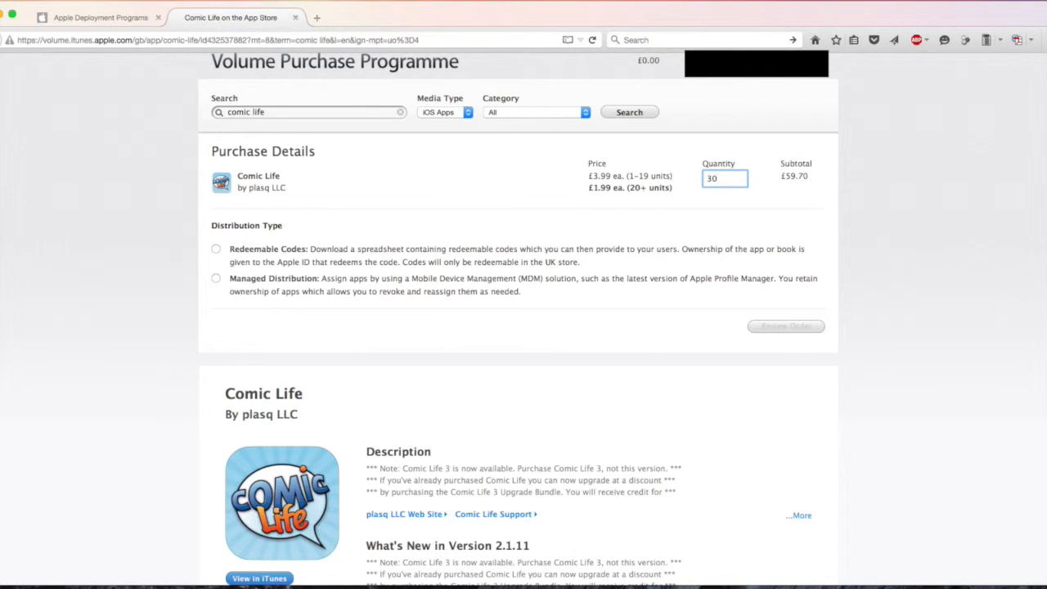
{"action": "left_click", "coordinate": [216, 249]}
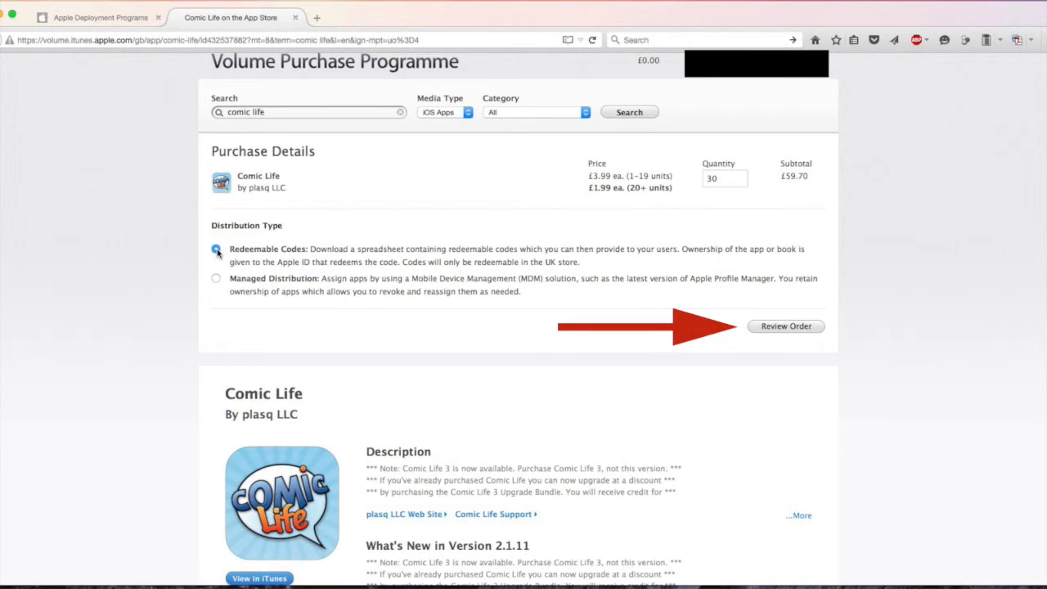
{"action": "left_click", "coordinate": [787, 326]}
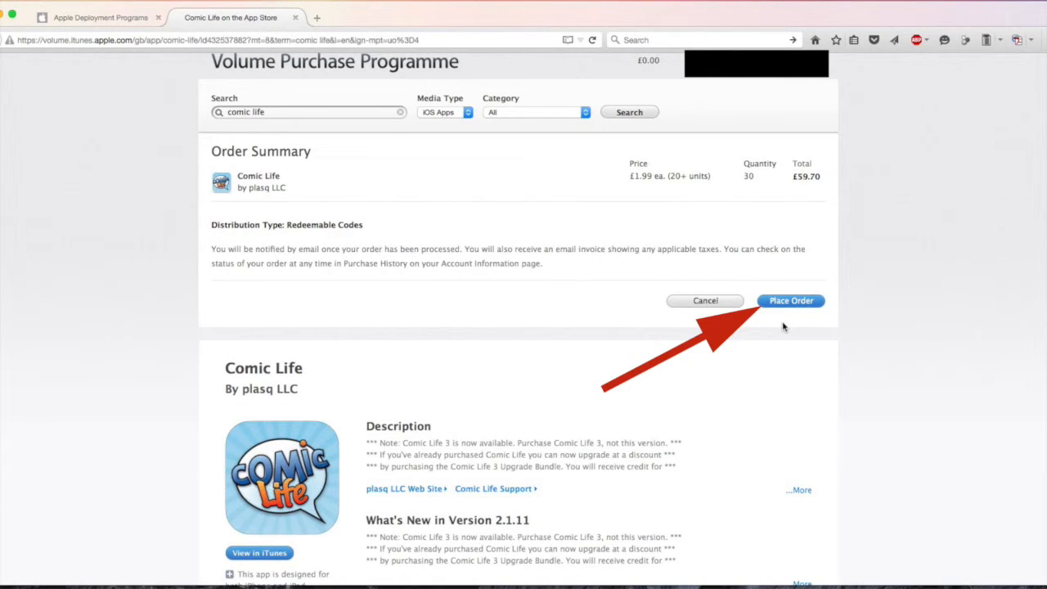
{"action": "left_click", "coordinate": [792, 300]}
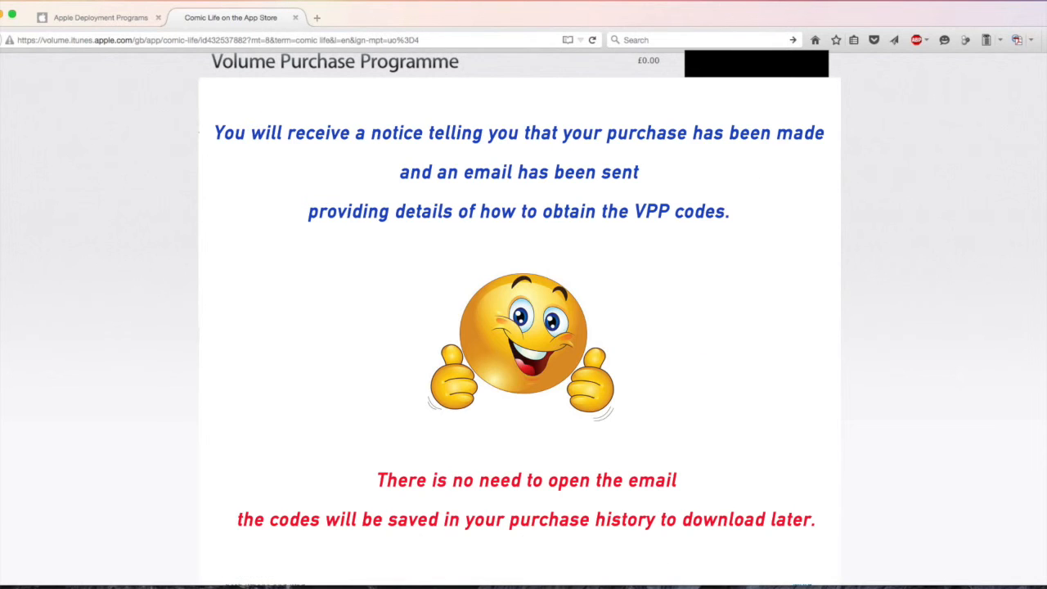